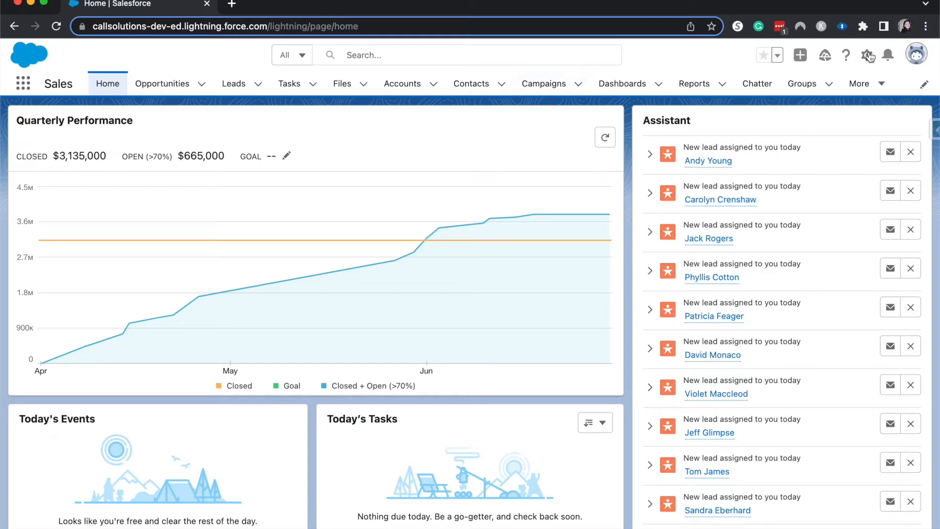
Go to Setup, search Quick Find for 'role' and land on the Roles settings page.
{"action": "left_click", "coordinate": [866, 55]}
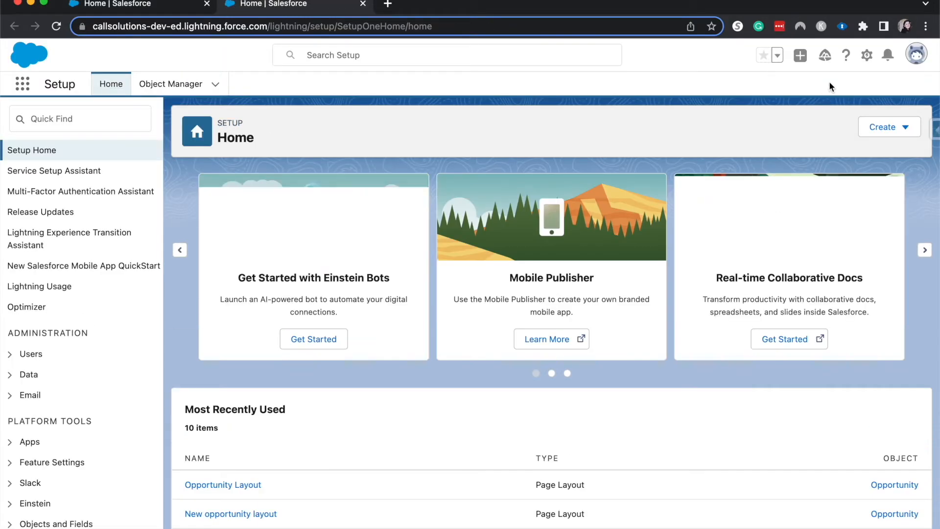
{"action": "left_click", "coordinate": [80, 119]}
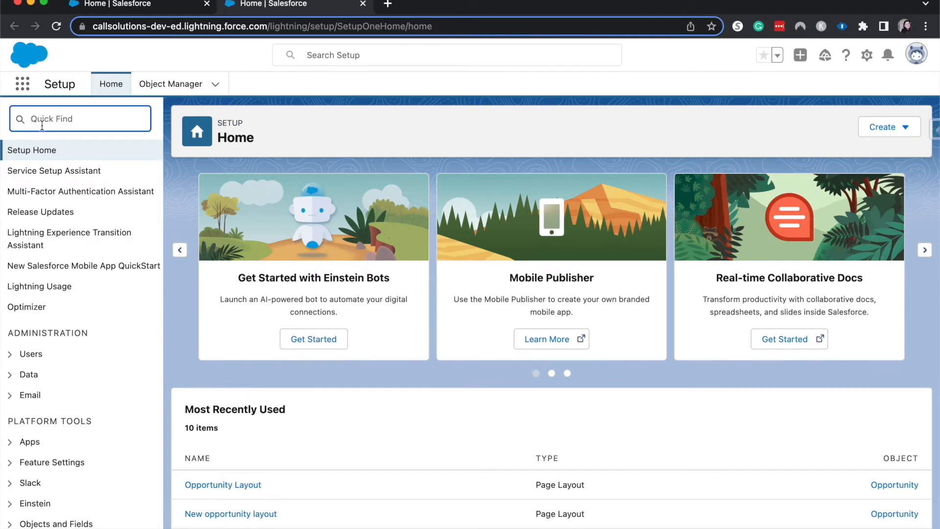
{"action": "type", "text": "role"}
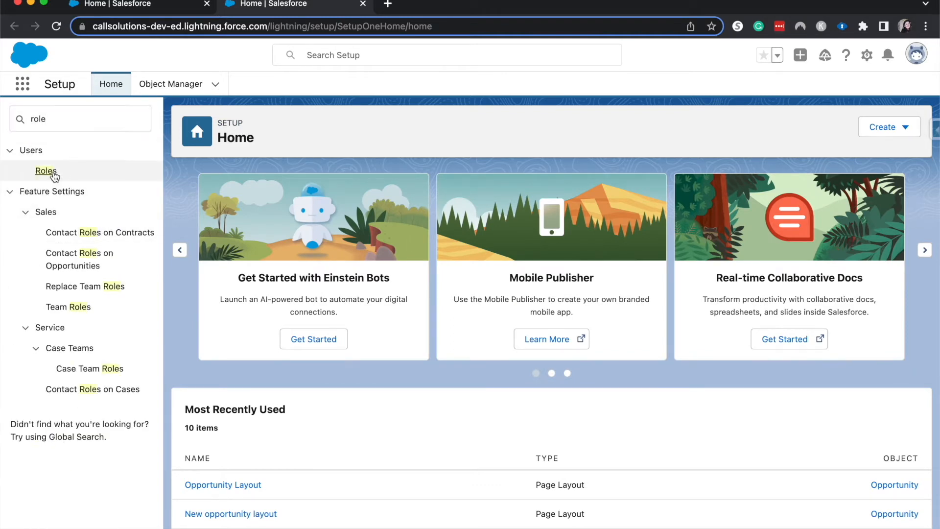
{"action": "left_click", "coordinate": [46, 171]}
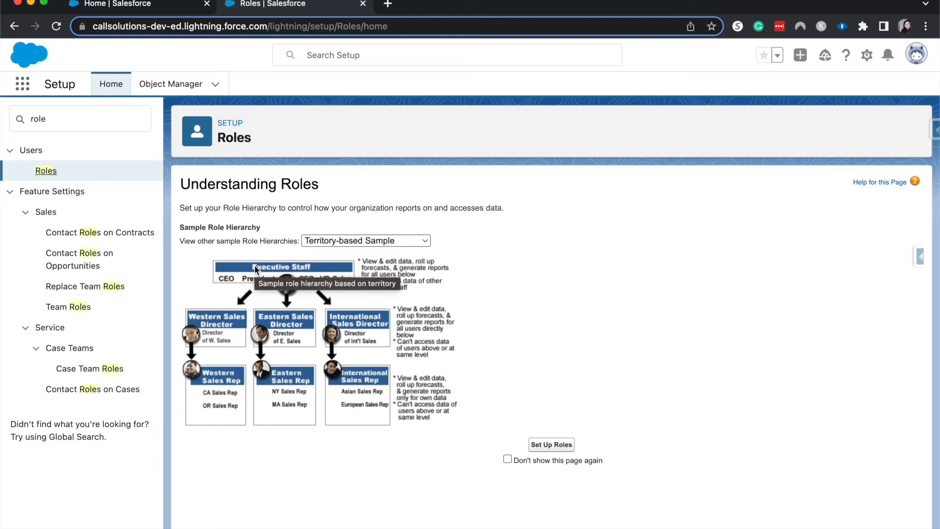
{"action": "mouse_move", "coordinate": [383, 233]}
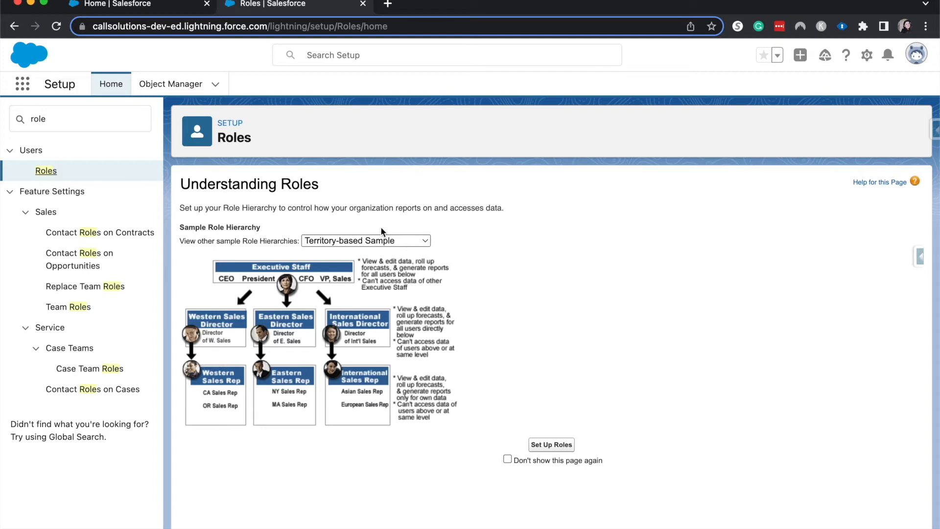
{"action": "left_click", "coordinate": [365, 241]}
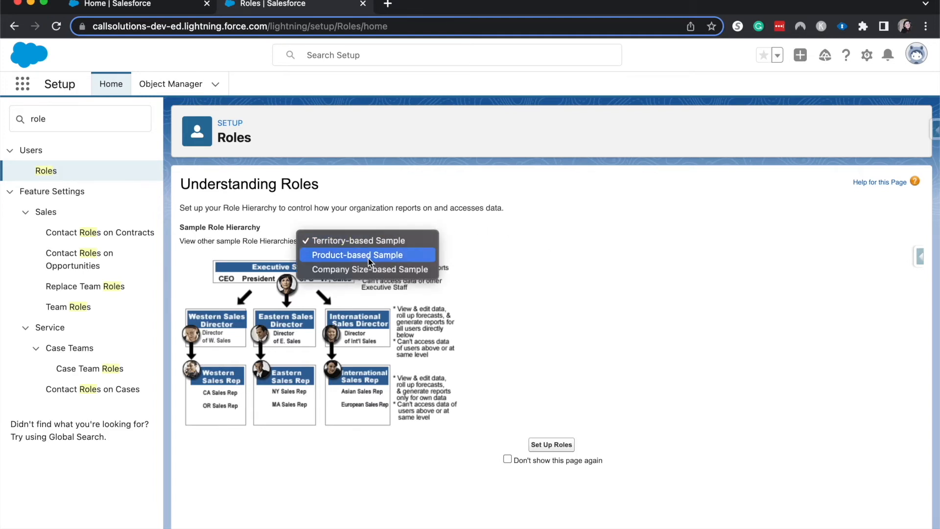
{"action": "mouse_move", "coordinate": [503, 311]}
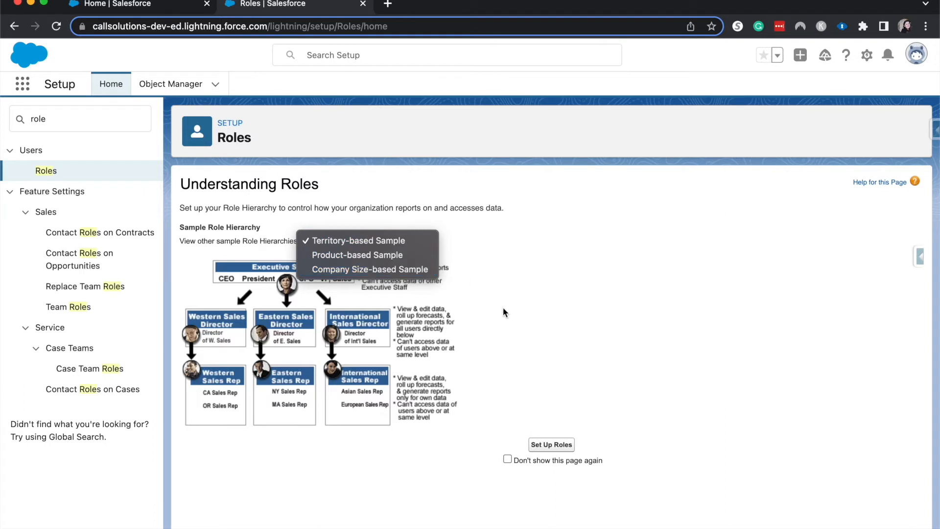
{"action": "left_click", "coordinate": [364, 241]}
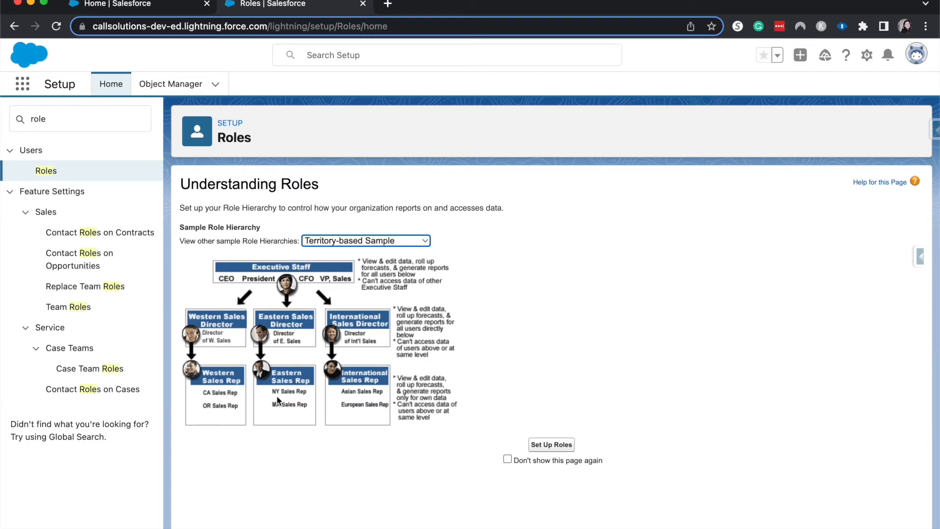
{"action": "mouse_move", "coordinate": [300, 418]}
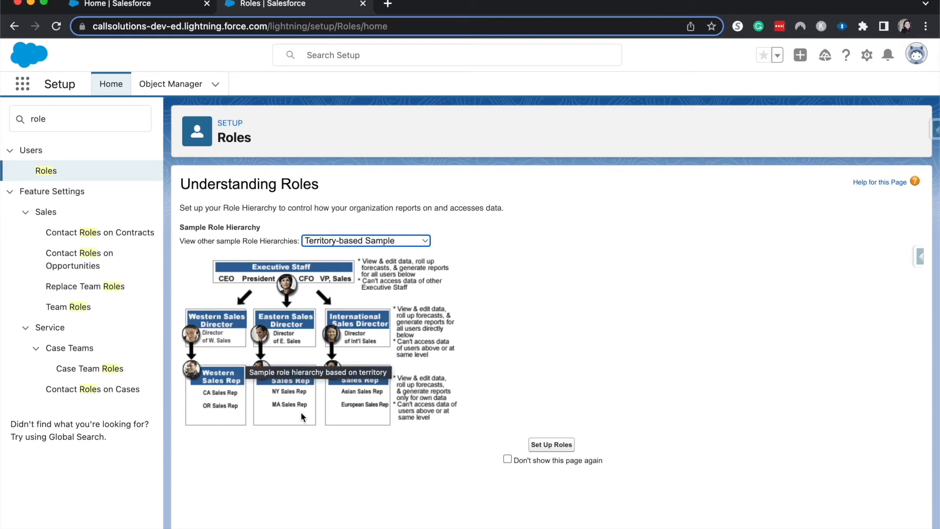
{"action": "mouse_move", "coordinate": [286, 372]}
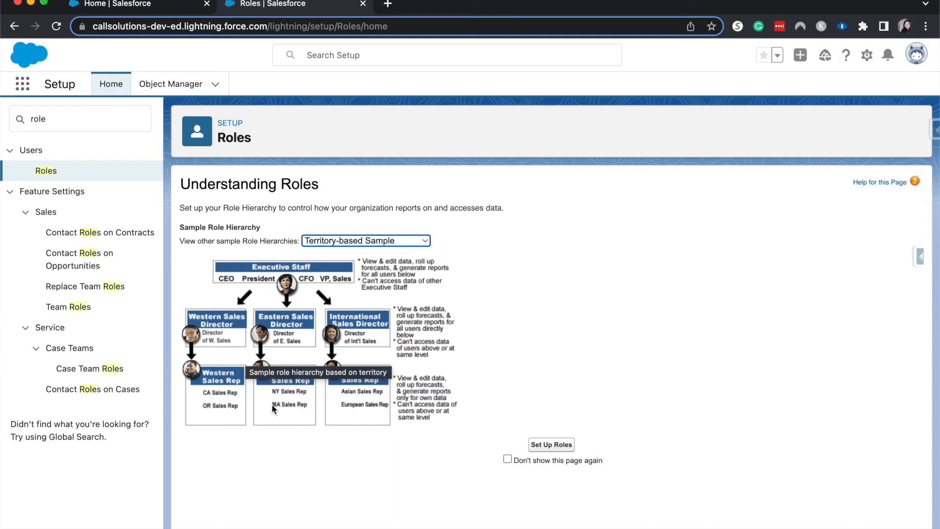
{"action": "mouse_move", "coordinate": [210, 354]}
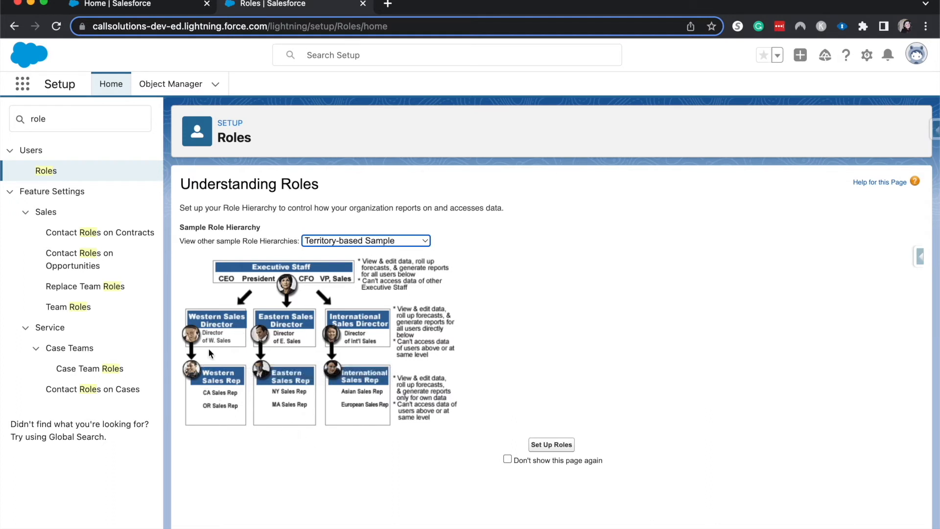
{"action": "mouse_move", "coordinate": [210, 353]}
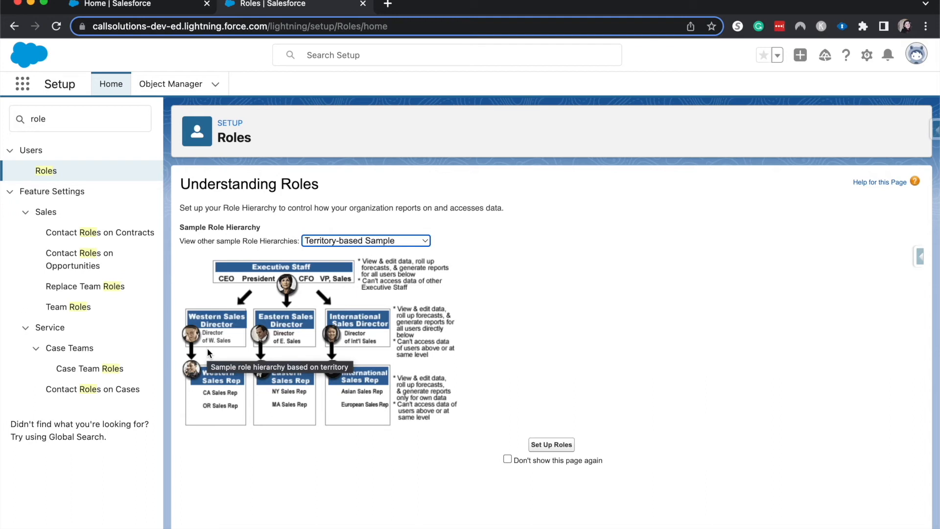
{"action": "mouse_move", "coordinate": [247, 502]}
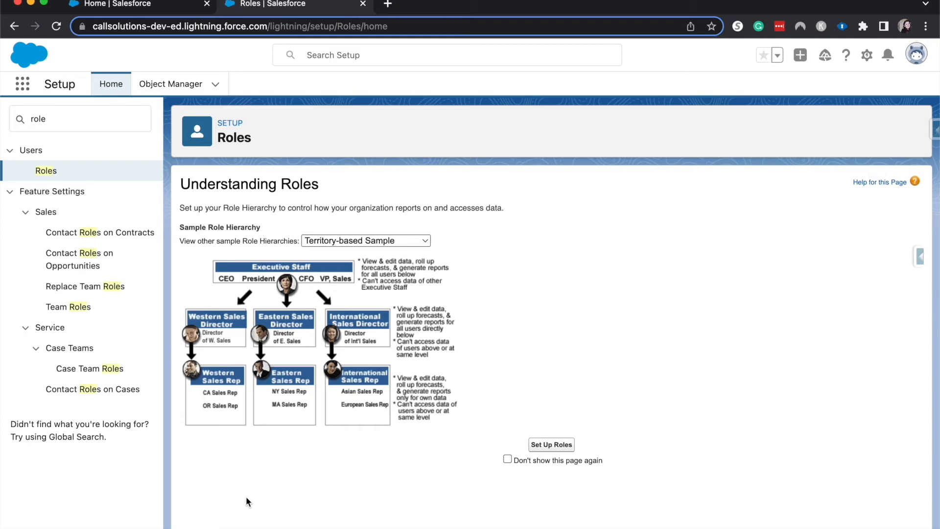
{"action": "mouse_move", "coordinate": [258, 471]}
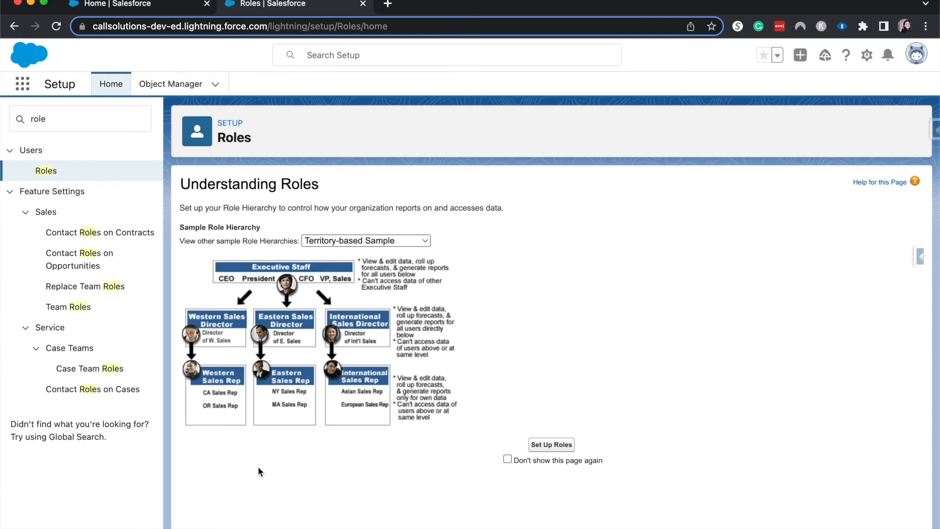
{"action": "mouse_move", "coordinate": [517, 414]}
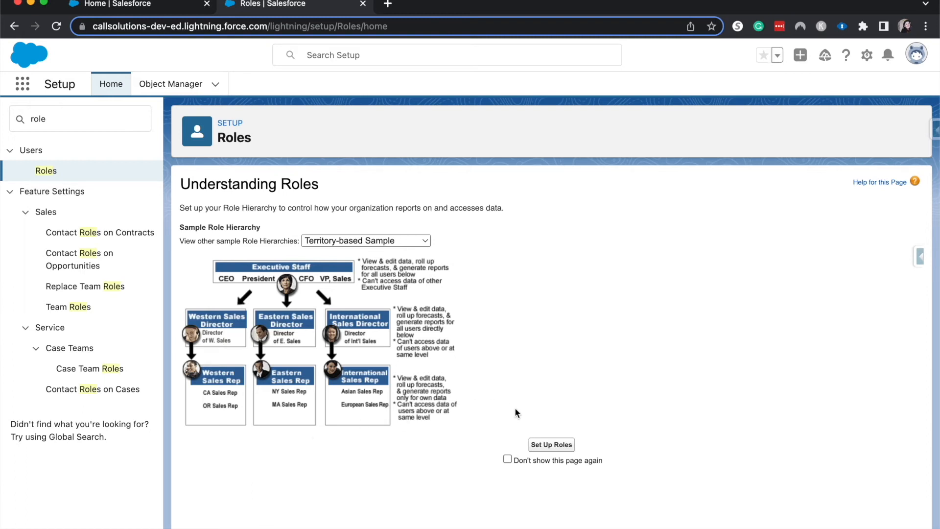
{"action": "mouse_move", "coordinate": [551, 445]}
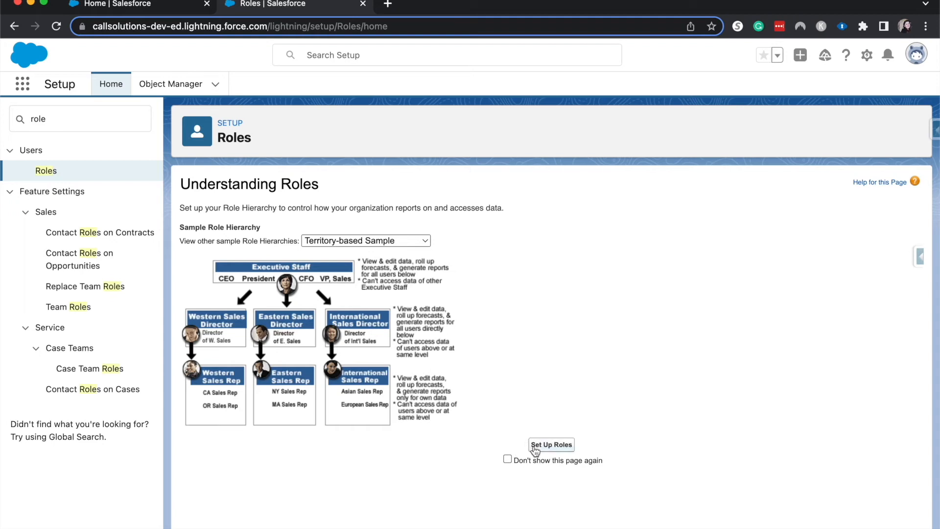
Set up roles and expand the tree from CEO through COO down to VP, International Sales.
{"action": "left_click", "coordinate": [550, 445]}
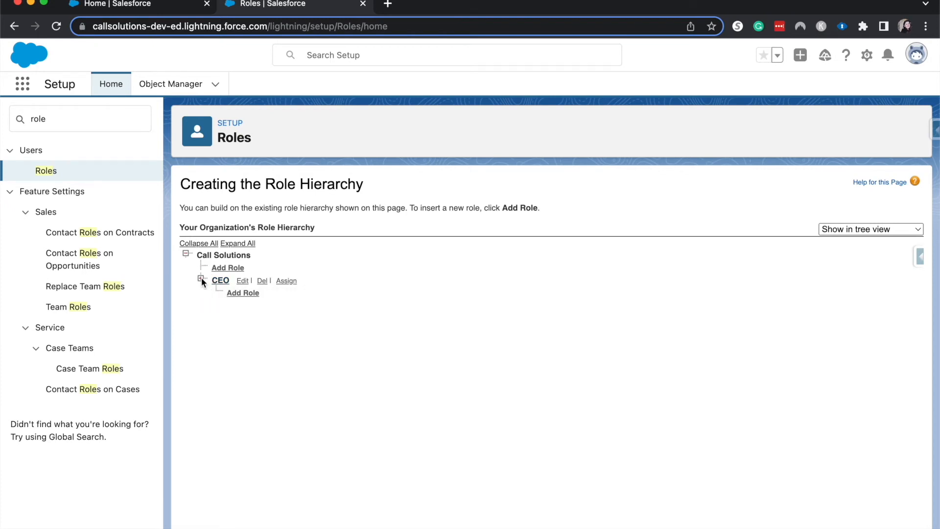
{"action": "left_click", "coordinate": [202, 280]}
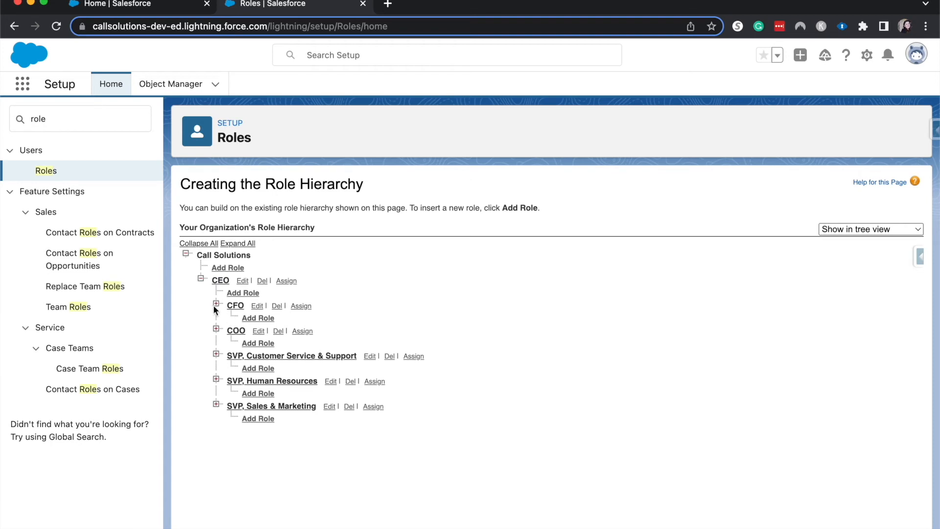
{"action": "mouse_move", "coordinate": [241, 392]}
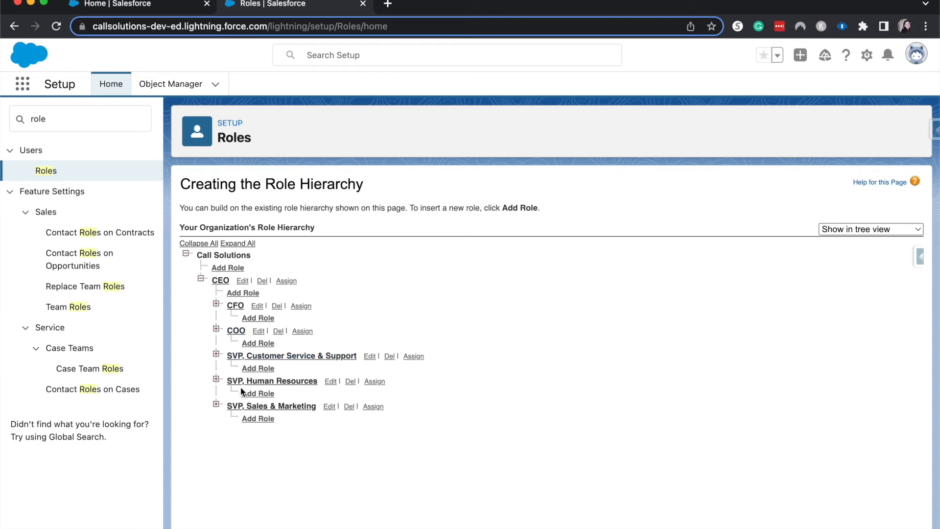
{"action": "mouse_move", "coordinate": [210, 332]}
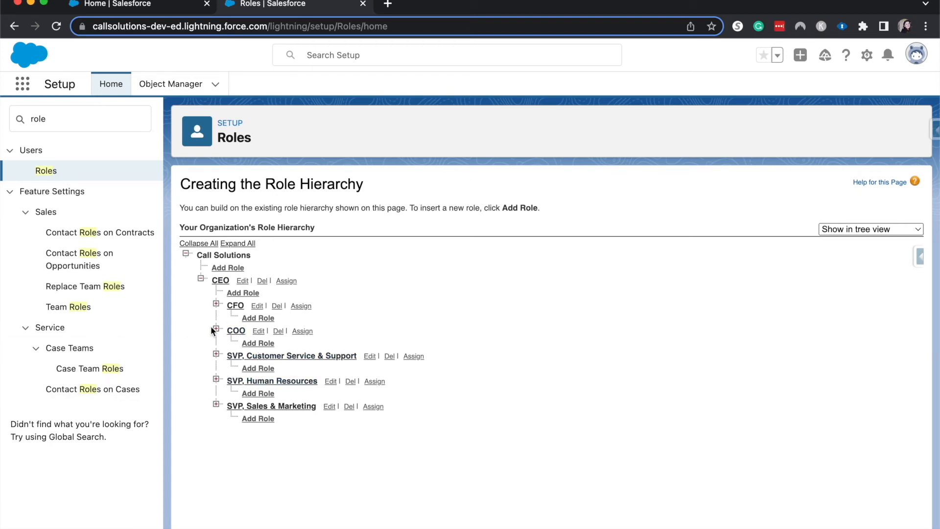
{"action": "left_click", "coordinate": [216, 405]}
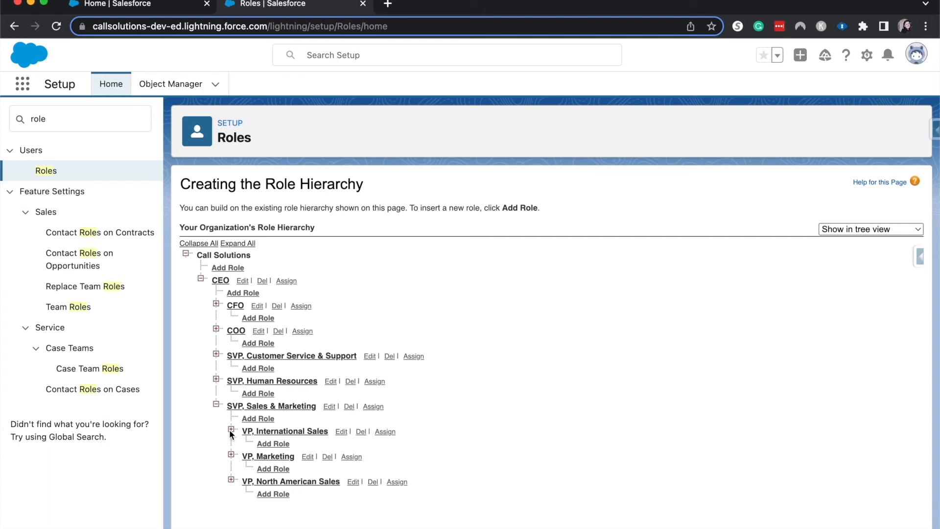
{"action": "left_click", "coordinate": [231, 431]}
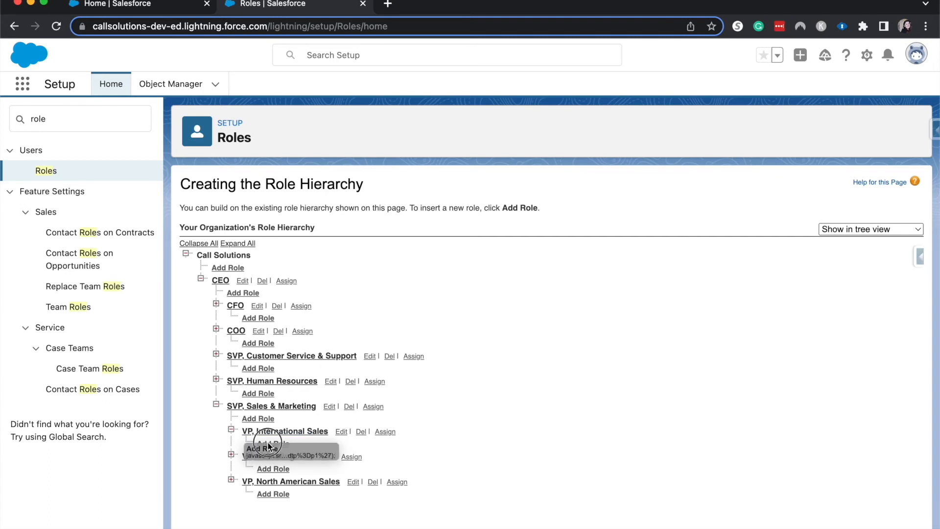
Add a role labelled International Sales Rep reporting to VP, International Sales and save it.
{"action": "left_click", "coordinate": [258, 444]}
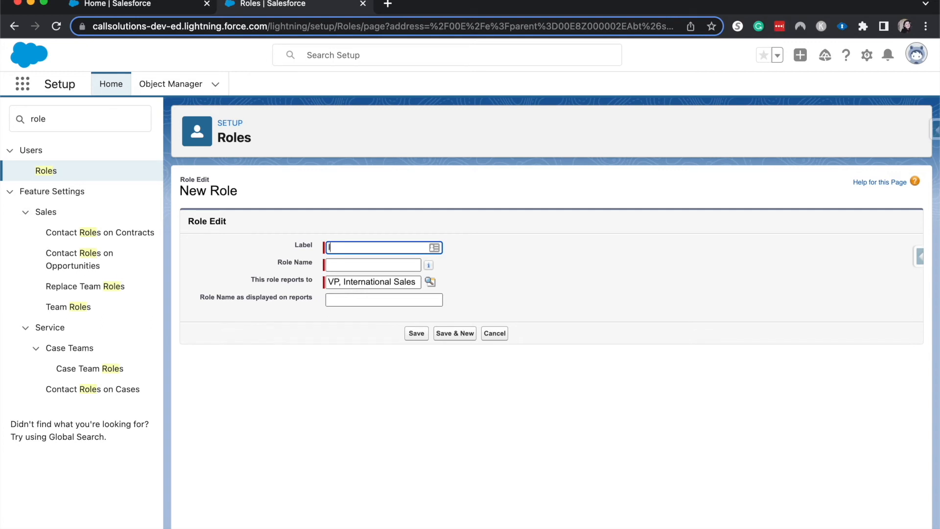
{"action": "type", "text": "International Sales Rep"}
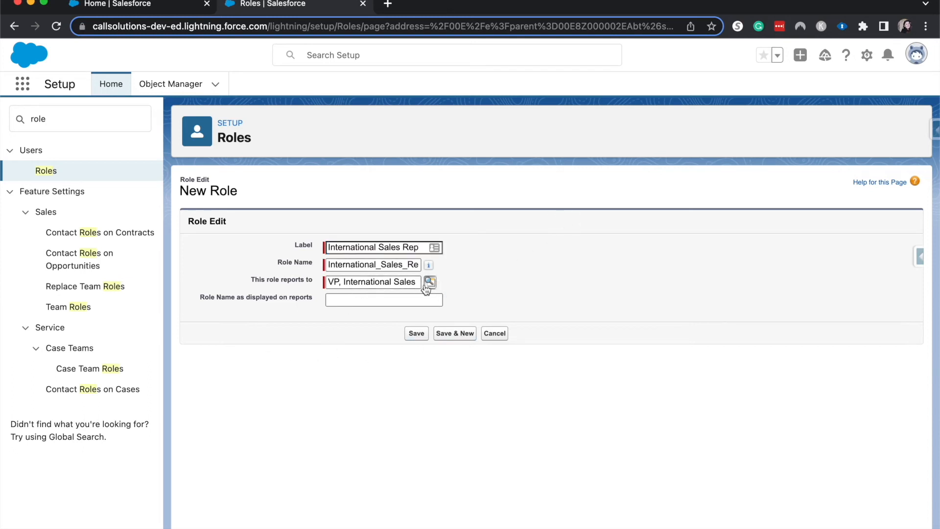
{"action": "left_click", "coordinate": [372, 282]}
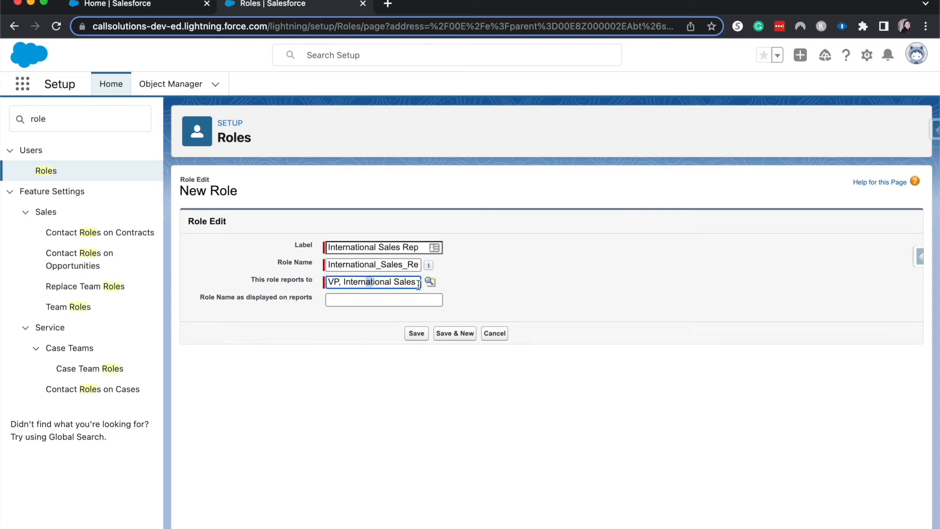
{"action": "left_click", "coordinate": [383, 299]}
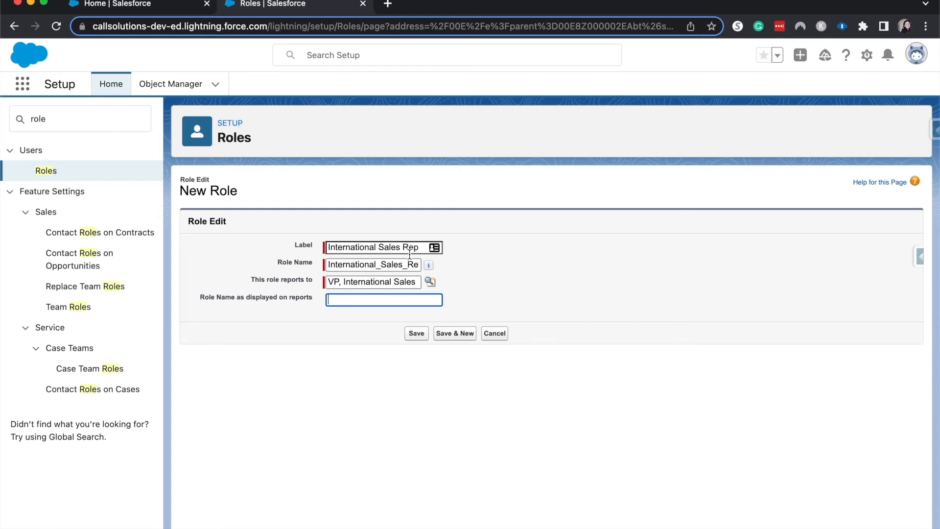
{"action": "left_click", "coordinate": [416, 333]}
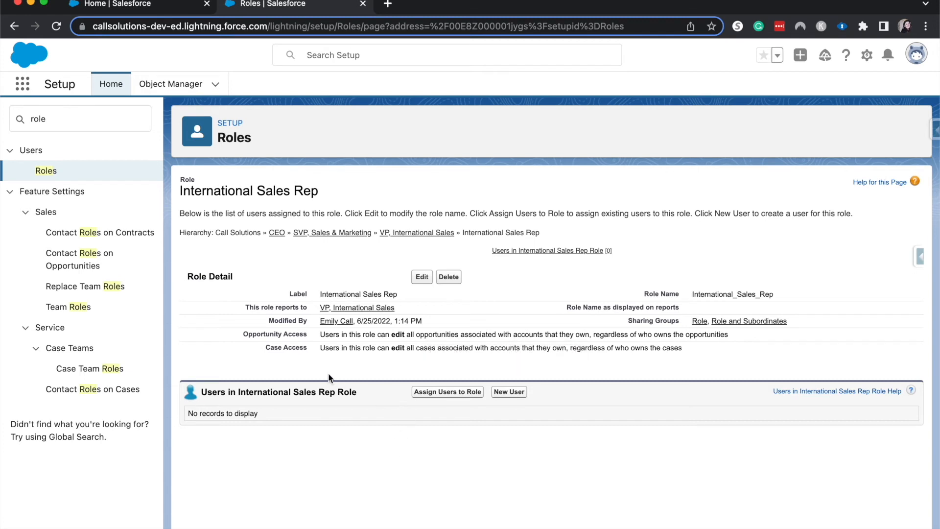
{"action": "mouse_move", "coordinate": [420, 394]}
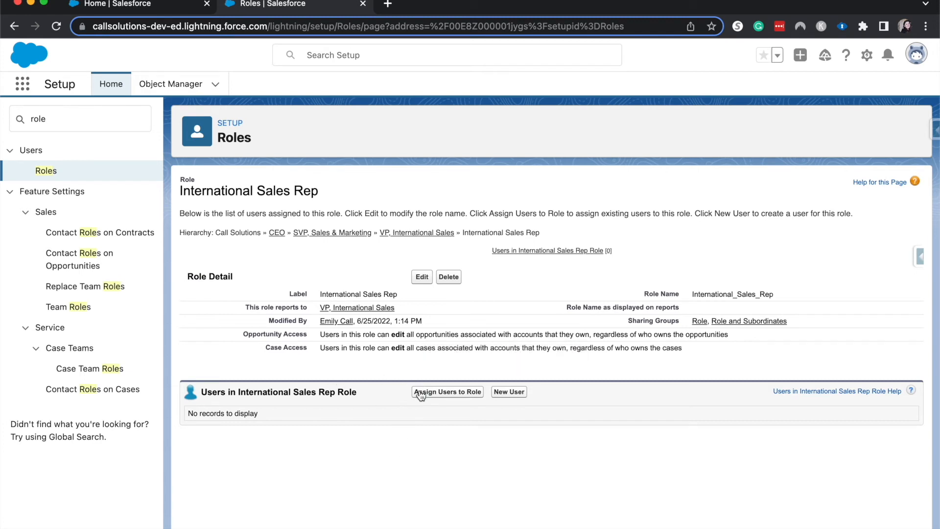
{"action": "left_click", "coordinate": [447, 391]}
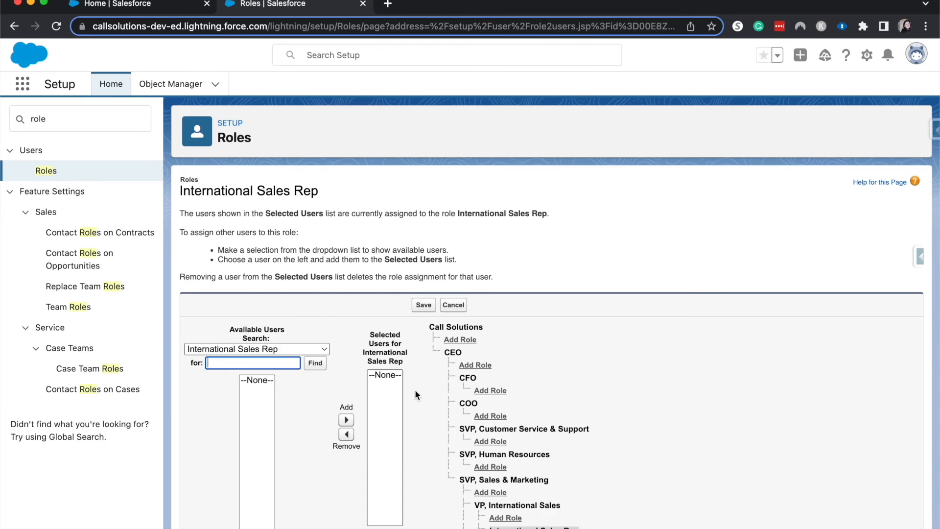
{"action": "scroll", "scroll_direction": "down", "scroll_amount": 3}
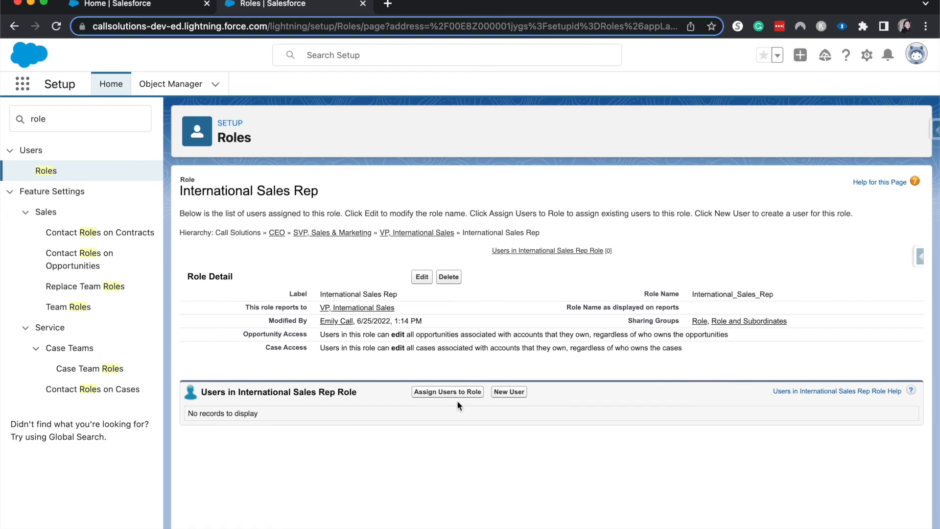
Return to Understanding Roles and view the Product-based, then Company Size-based sample hierarchies.
{"action": "left_click", "coordinate": [46, 171]}
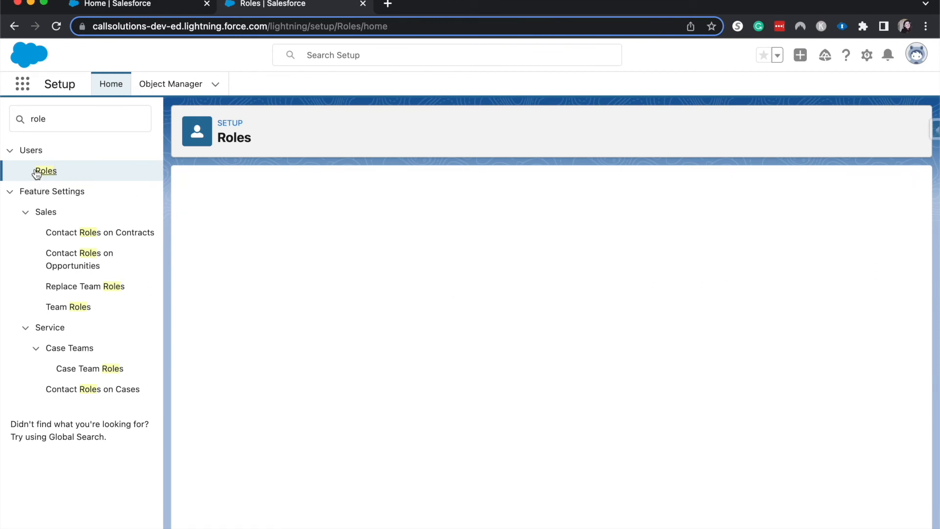
{"action": "left_click", "coordinate": [46, 170]}
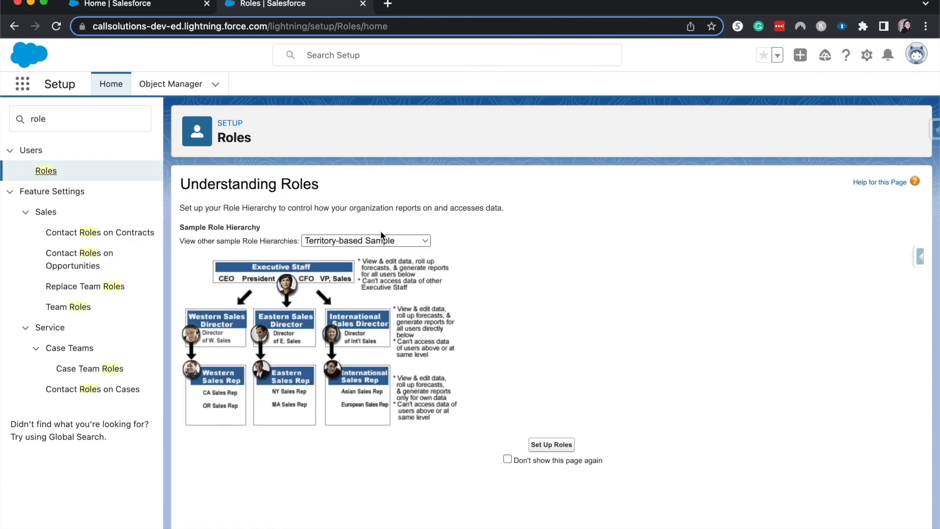
{"action": "mouse_move", "coordinate": [378, 237]}
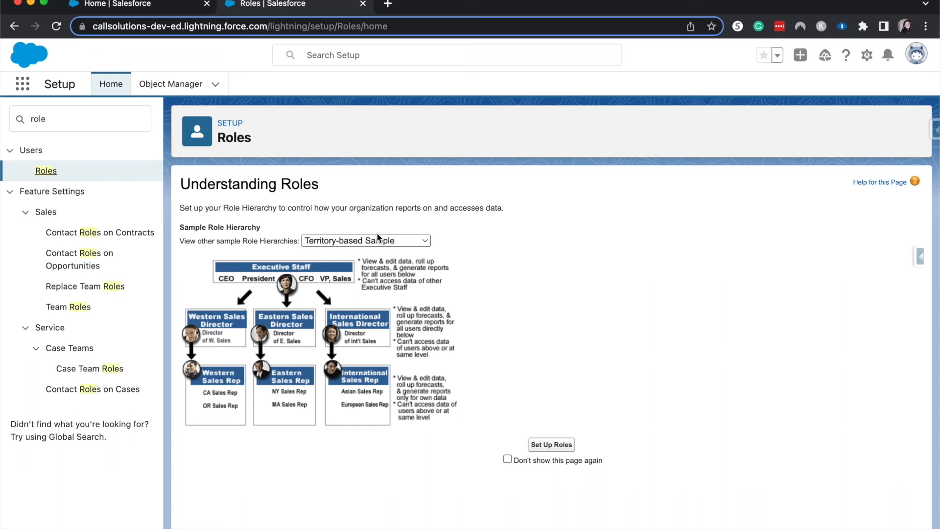
{"action": "mouse_move", "coordinate": [364, 241]}
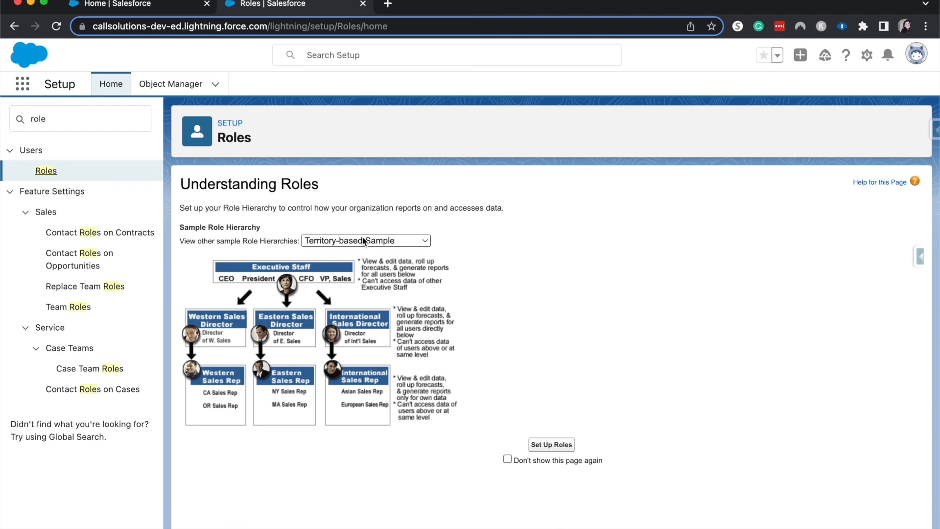
{"action": "left_click", "coordinate": [365, 241]}
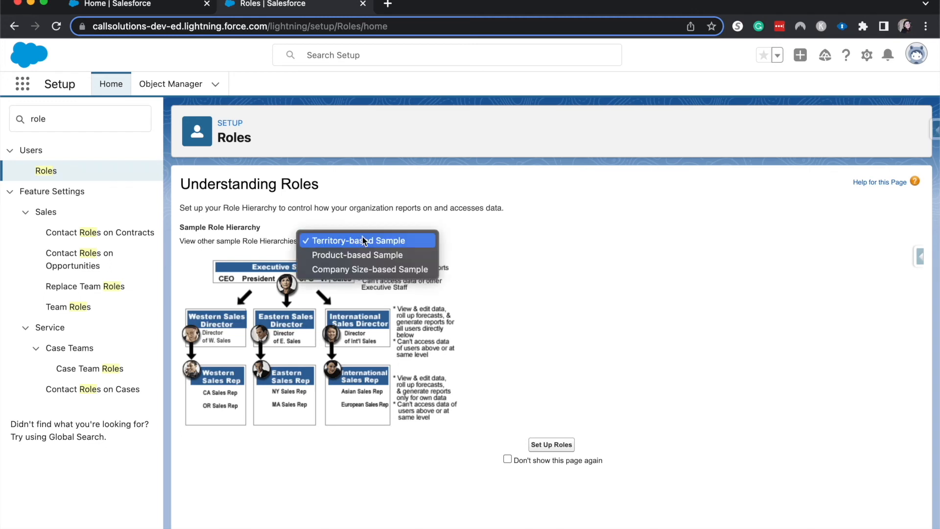
{"action": "left_click", "coordinate": [357, 254]}
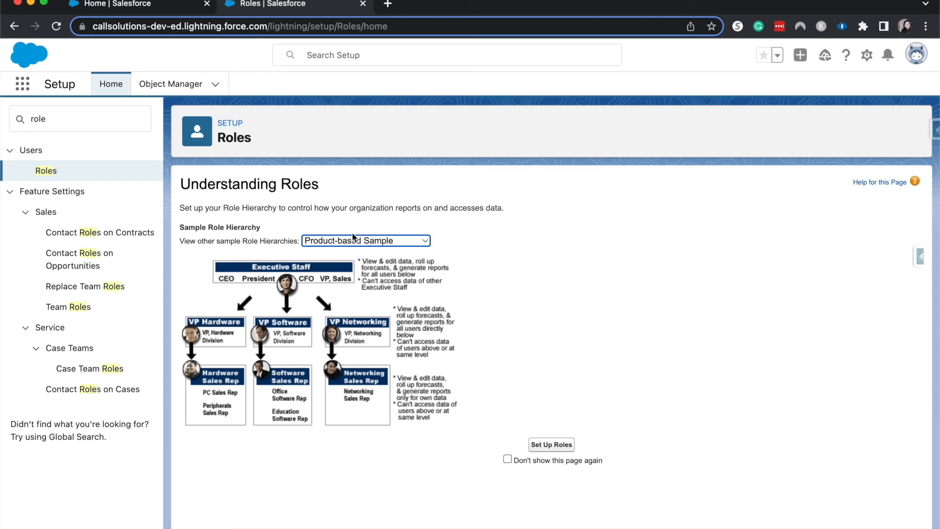
{"action": "left_click", "coordinate": [366, 241]}
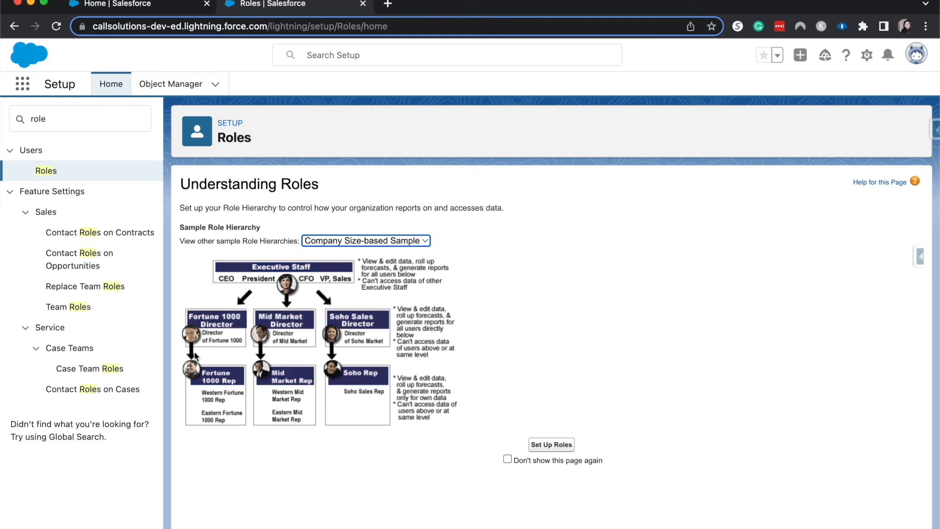
{"action": "mouse_move", "coordinate": [194, 356]}
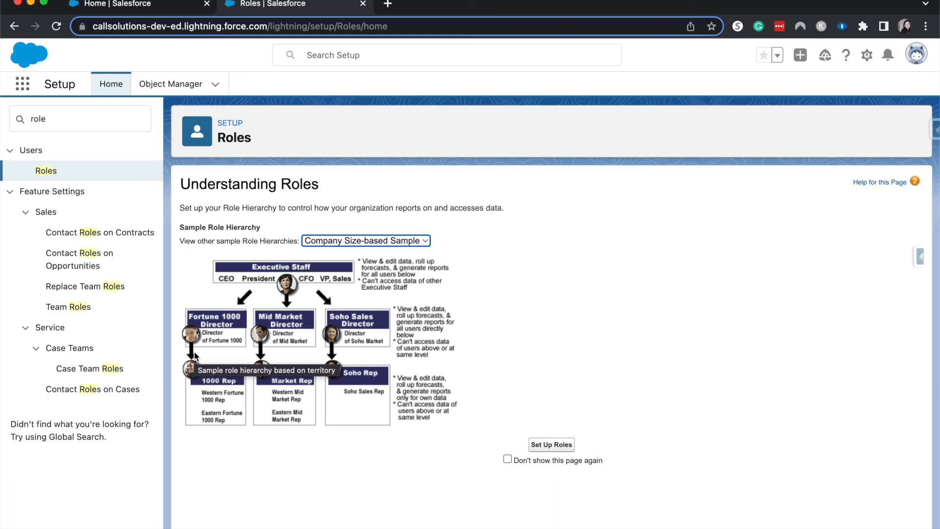
{"action": "mouse_move", "coordinate": [168, 355]}
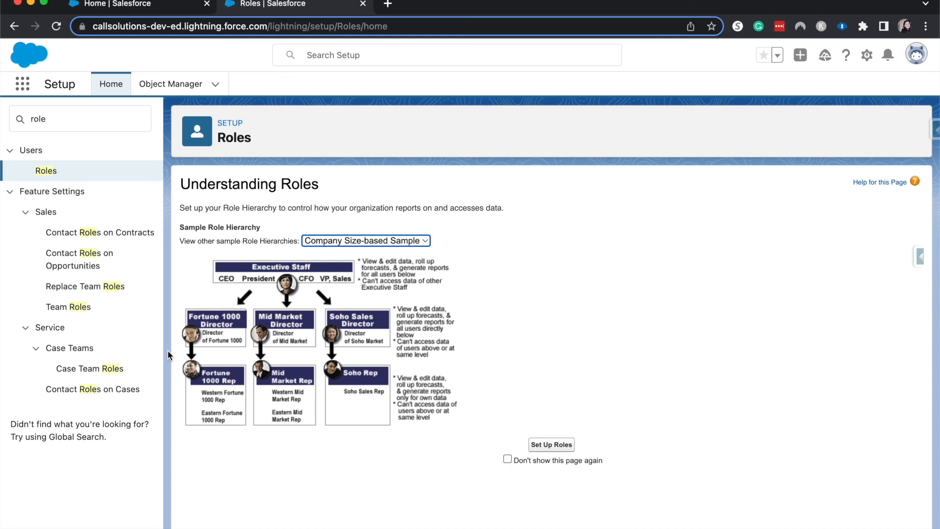
{"action": "mouse_move", "coordinate": [533, 451]}
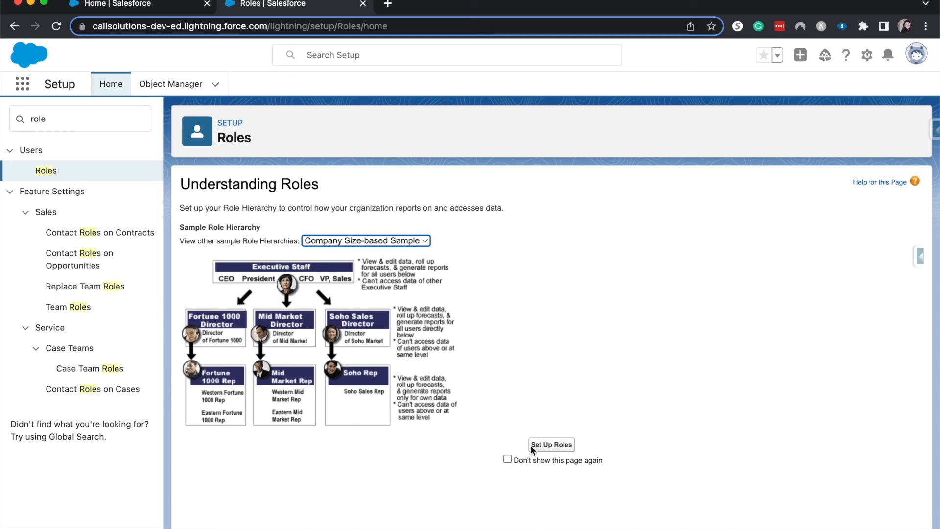
Use Set Up Roles to show the organization's tree with International Sales Rep under VP, International Sales.
{"action": "left_click", "coordinate": [550, 445]}
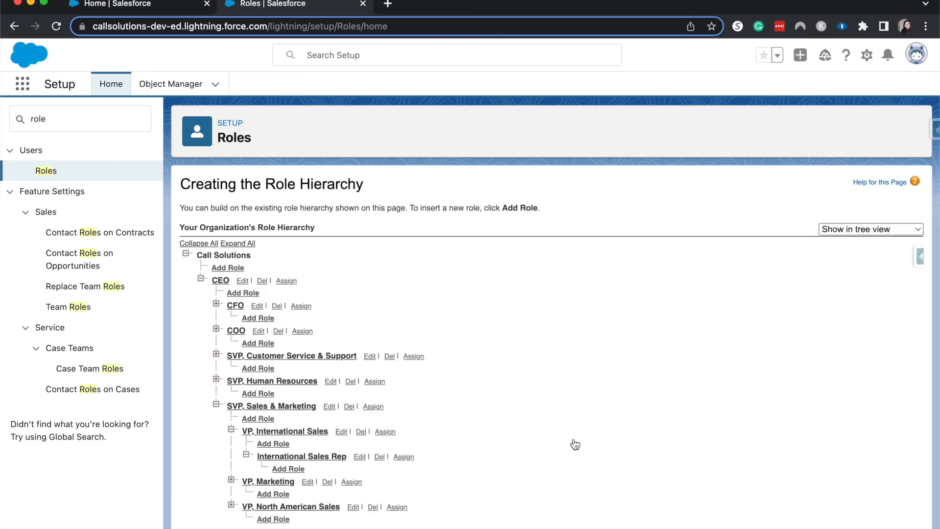